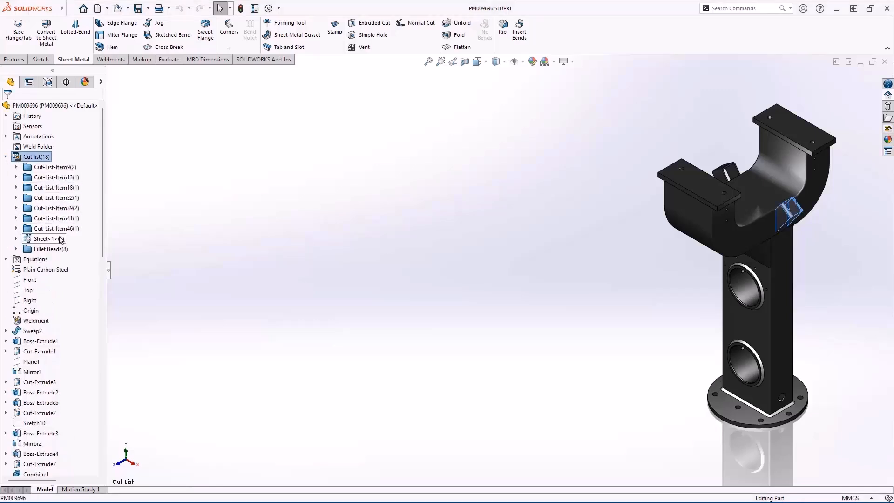
Add a Process = Waterjet property to Sheet<1> and copy it to all cut list items.
{"action": "double_click", "coordinate": [42, 238]}
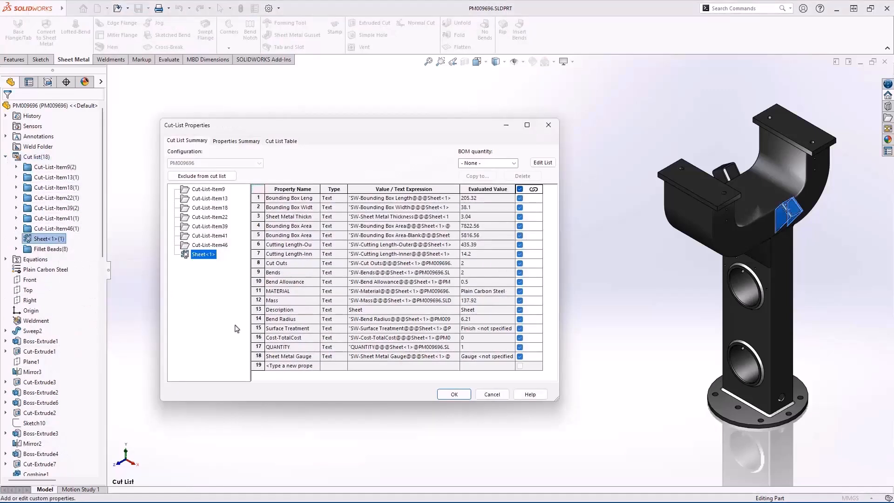
{"action": "left_click", "coordinate": [286, 366]}
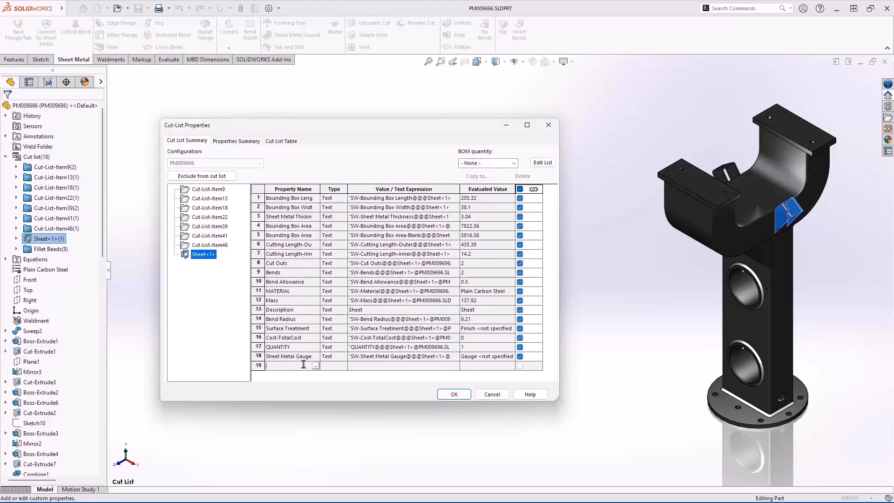
{"action": "type", "text": "Process"}
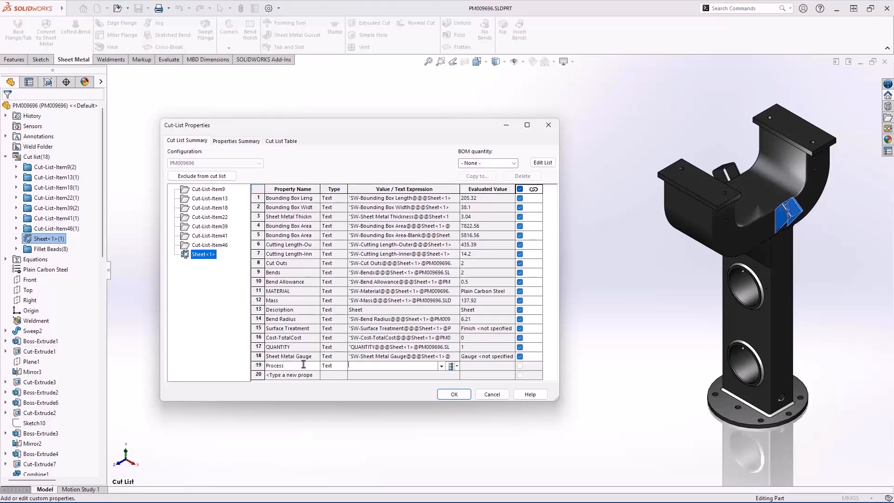
{"action": "type", "text": "Waterjet"}
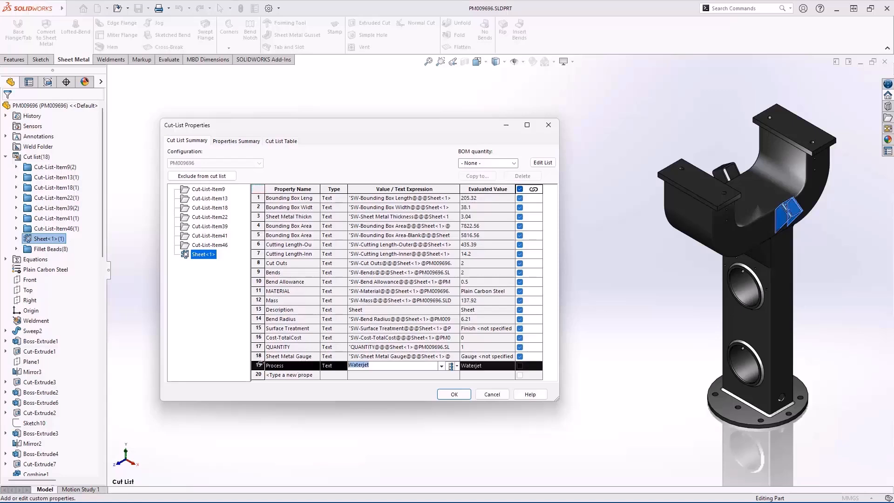
{"action": "left_click", "coordinate": [477, 175]}
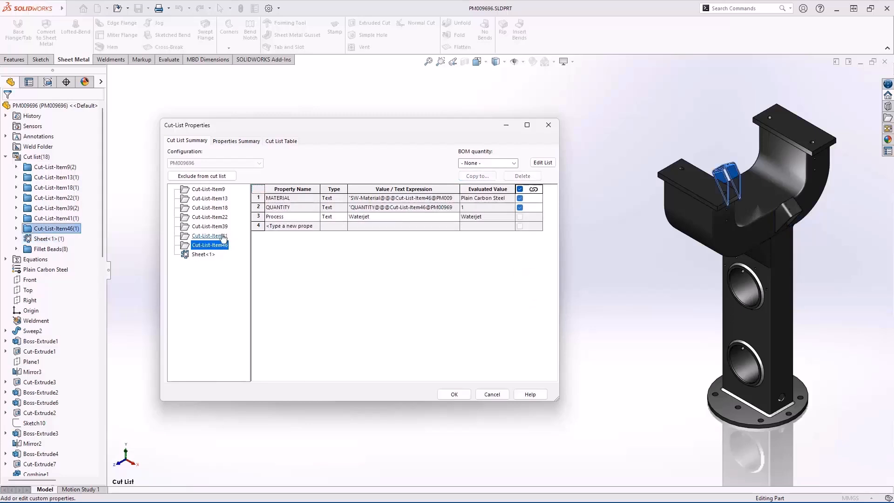
Review cut list items 39, 18 and 9, then change Item9's Process to Bandsaw.
{"action": "left_click", "coordinate": [212, 226]}
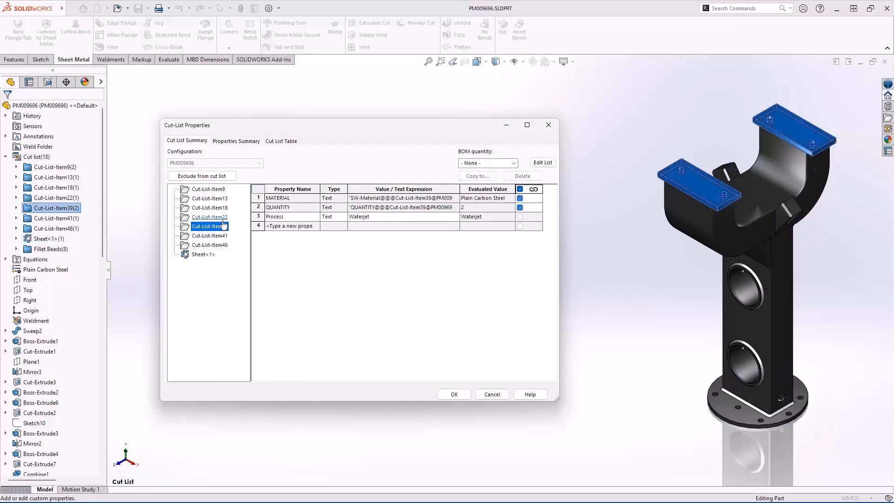
{"action": "left_click", "coordinate": [210, 208]}
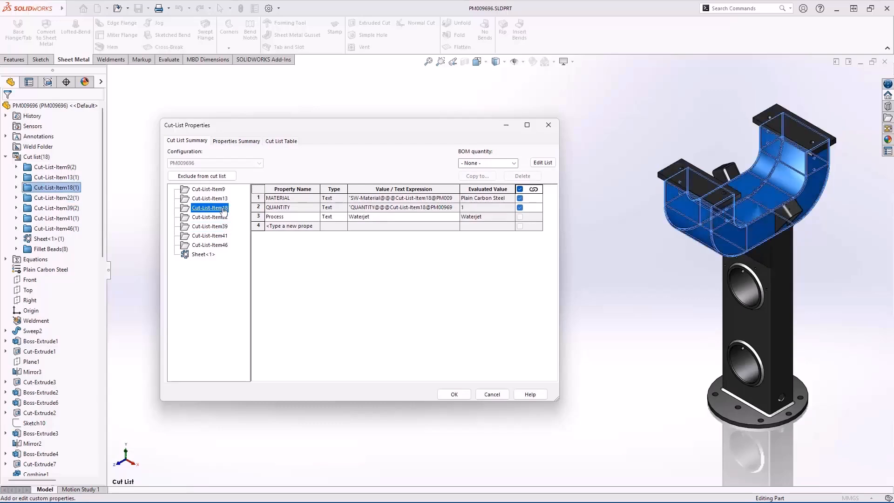
{"action": "left_click", "coordinate": [207, 189]}
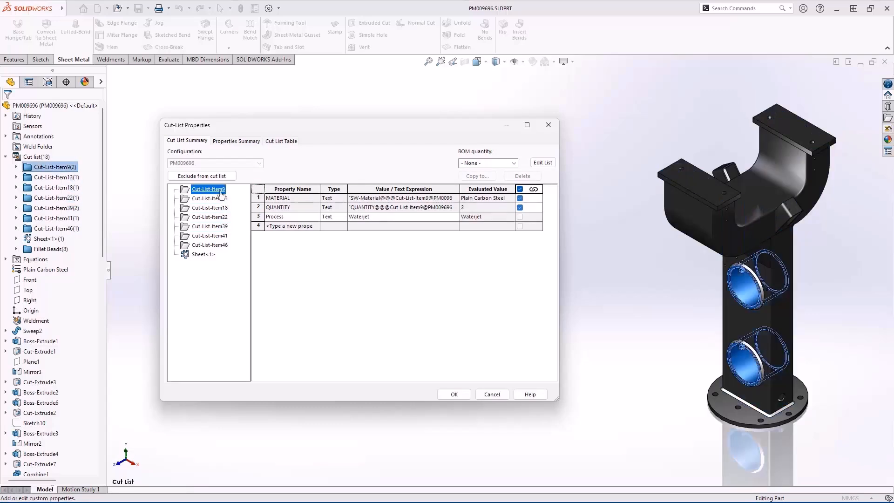
{"action": "left_click", "coordinate": [394, 216]}
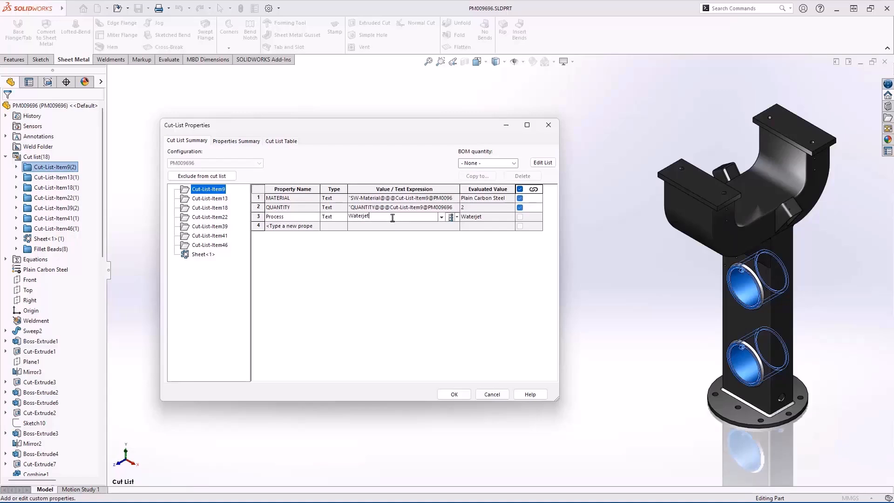
{"action": "type", "text": "Bandsaw"}
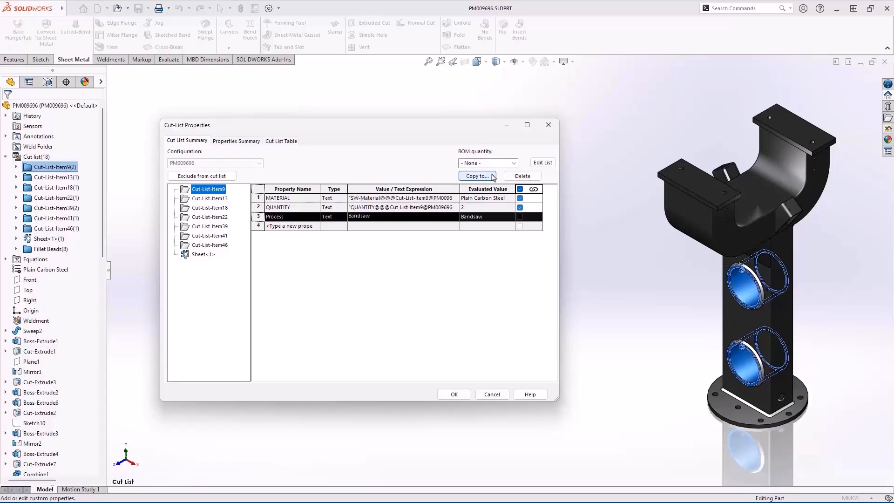
Copy the Bandsaw process to Cut-List-Item13, verify items 13 and 22, and close properties.
{"action": "left_click", "coordinate": [477, 176]}
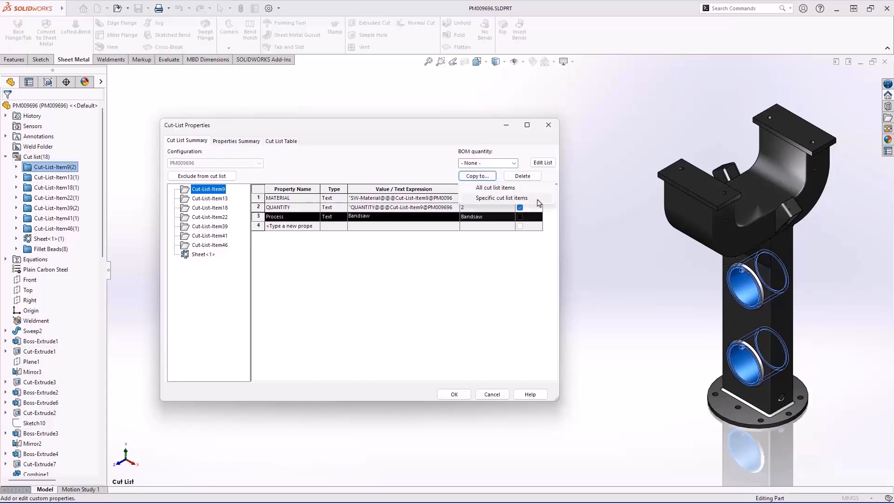
{"action": "left_click", "coordinate": [502, 197]}
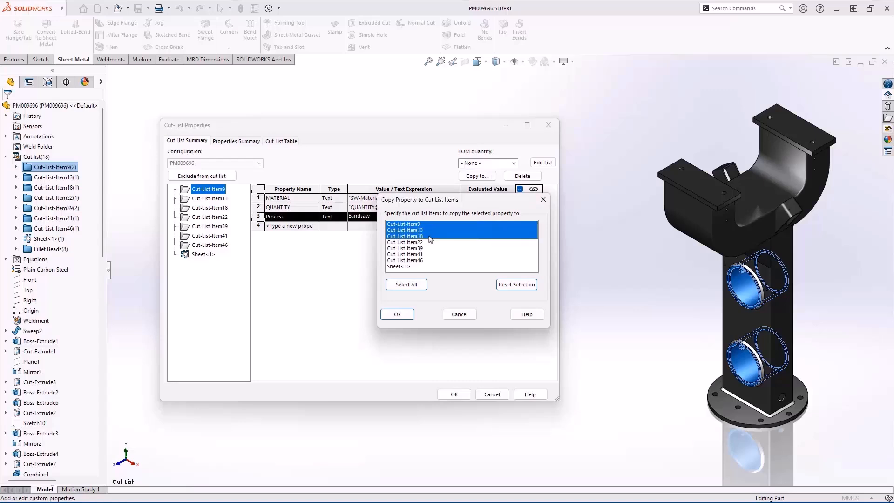
{"action": "left_click", "coordinate": [397, 314]}
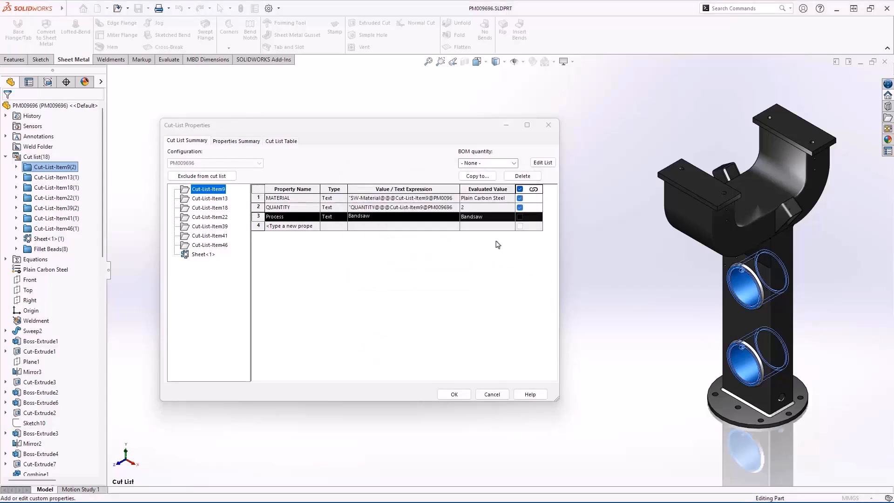
{"action": "left_click", "coordinate": [210, 207]}
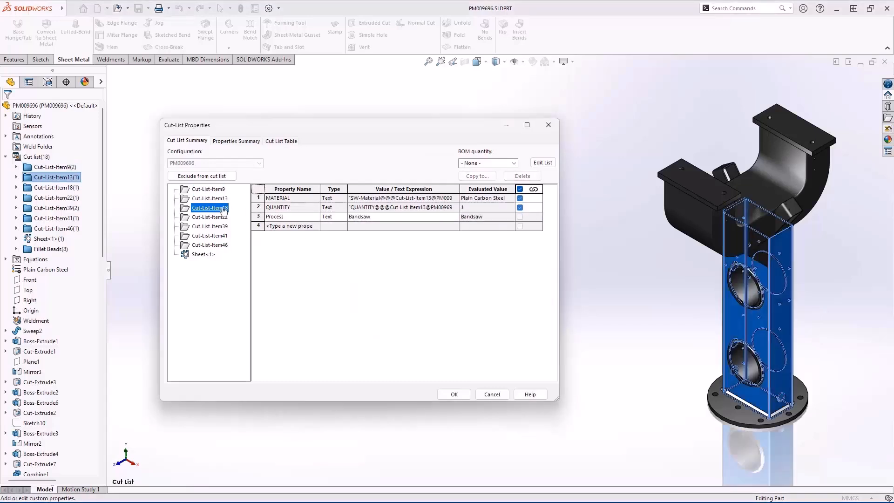
{"action": "left_click", "coordinate": [210, 217]}
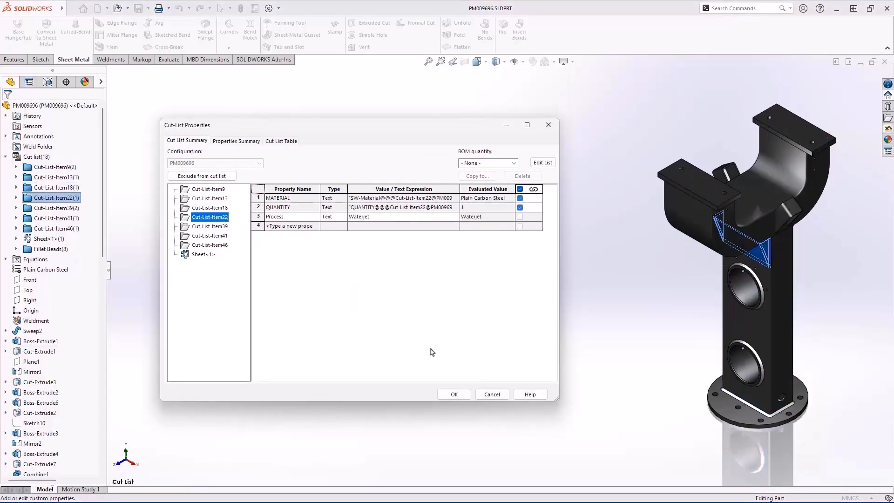
{"action": "left_click", "coordinate": [454, 394]}
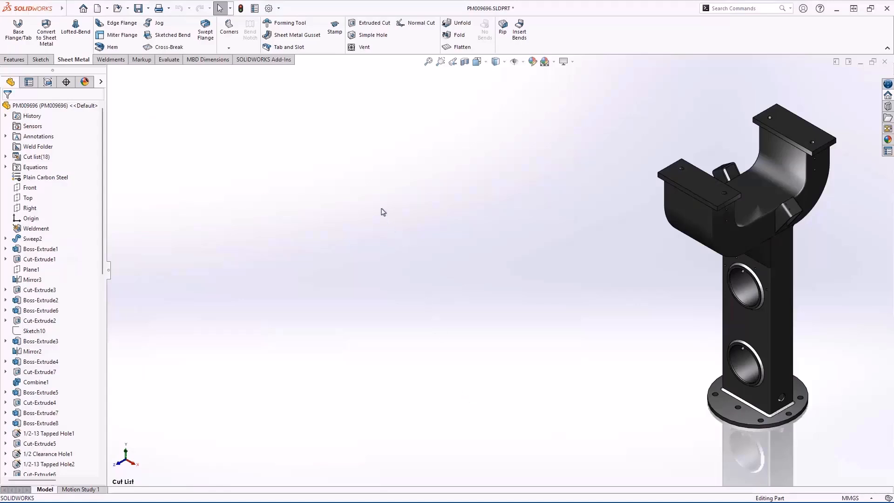
{"action": "mouse_move", "coordinate": [355, 293]}
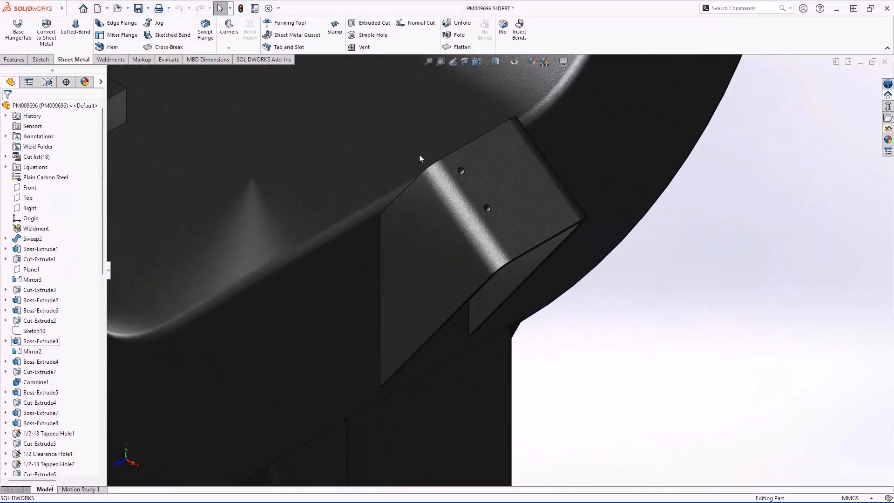
Select the small bent gusset piece to view it as a flat pattern.
{"action": "left_click", "coordinate": [461, 47]}
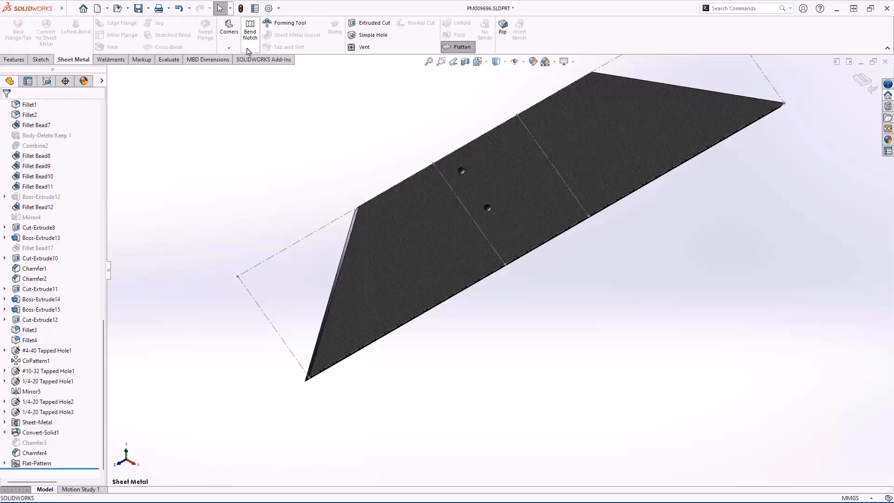
Add 3 mm triangular bend notches on all collected gusset bends and confirm.
{"action": "left_click", "coordinate": [250, 28]}
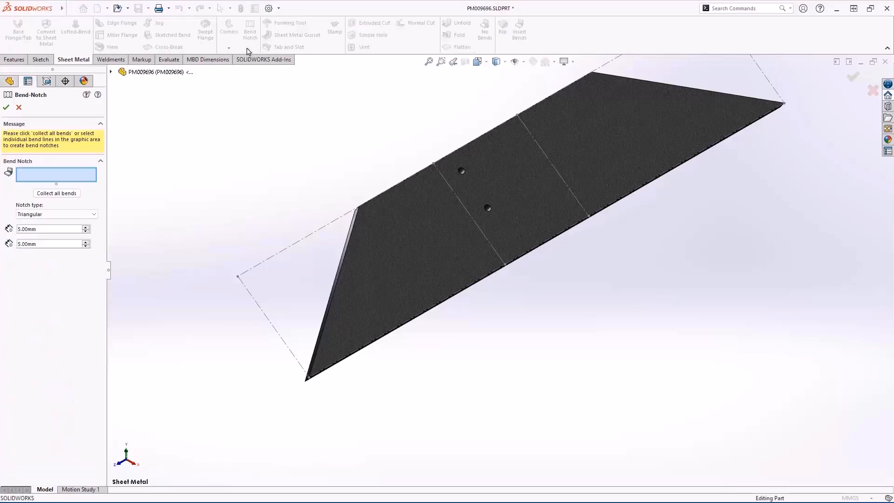
{"action": "left_click", "coordinate": [56, 192]}
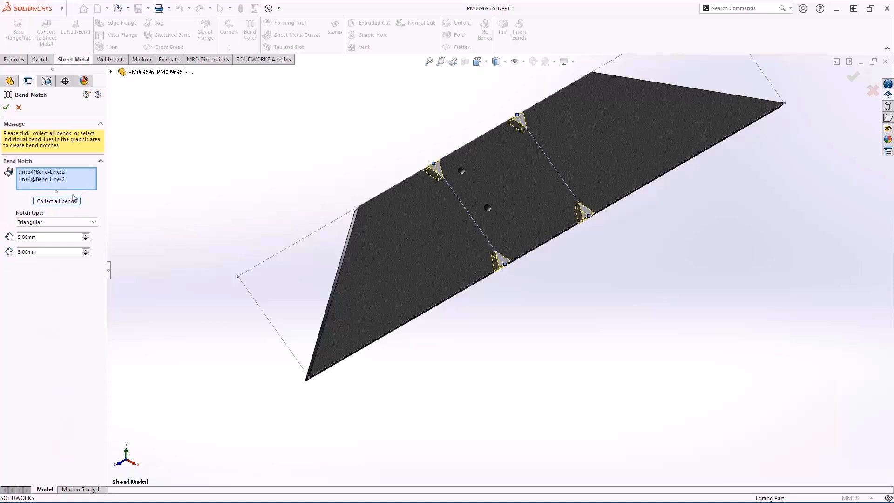
{"action": "left_click", "coordinate": [56, 222]}
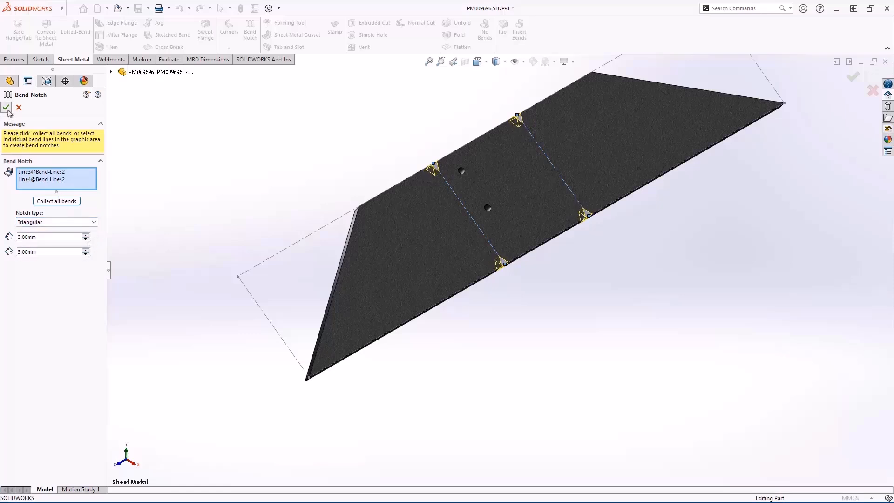
{"action": "left_click", "coordinate": [7, 108]}
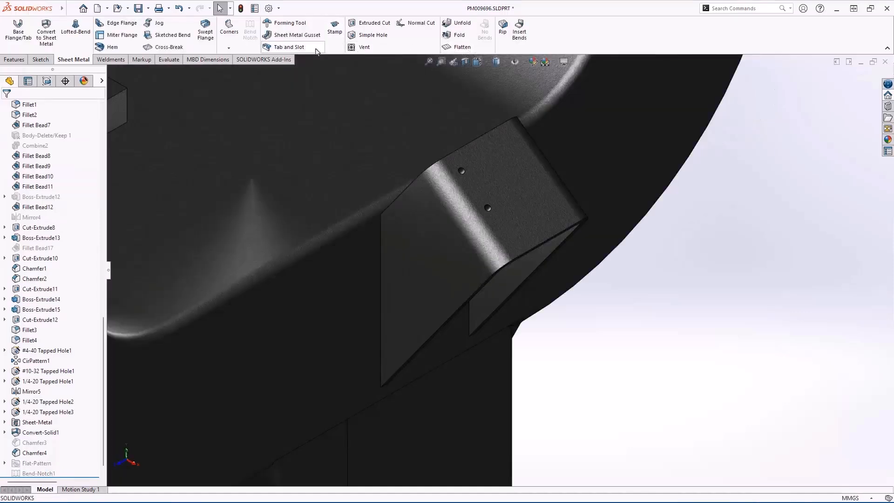
Start a tab and slot on the plate face with equal 10 mm end offsets.
{"action": "left_click", "coordinate": [288, 47]}
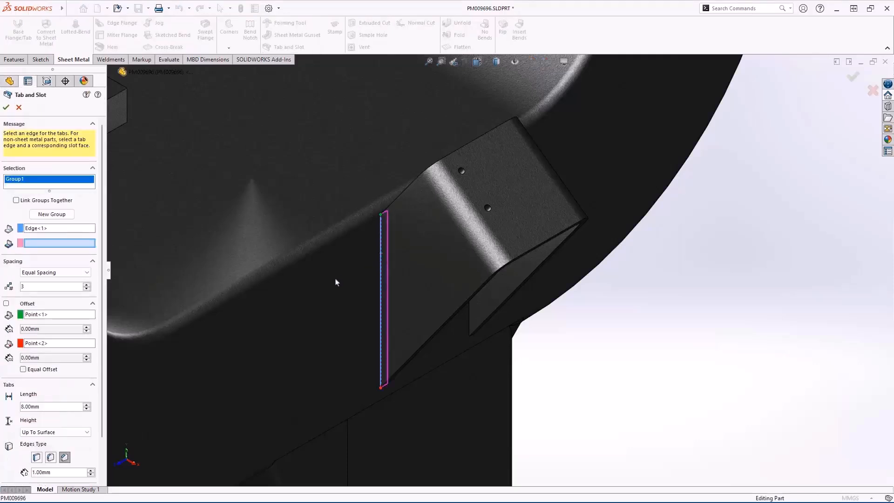
{"action": "left_click", "coordinate": [353, 313]}
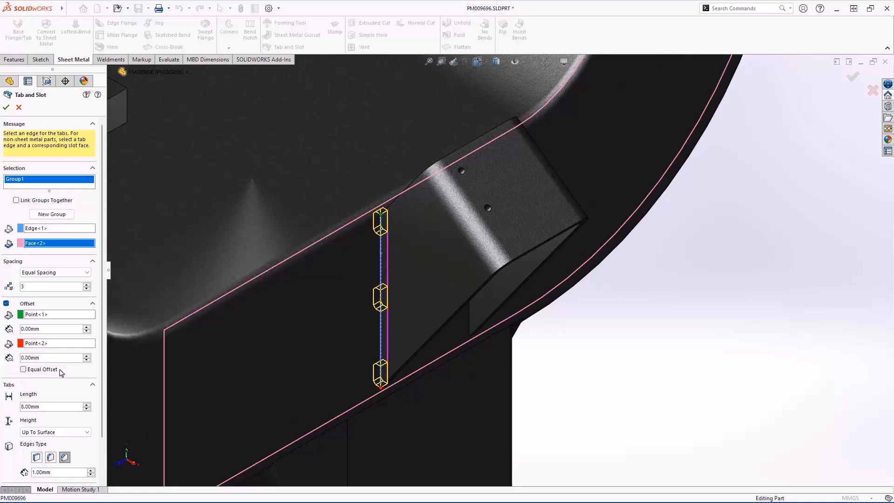
{"action": "left_click", "coordinate": [23, 369]}
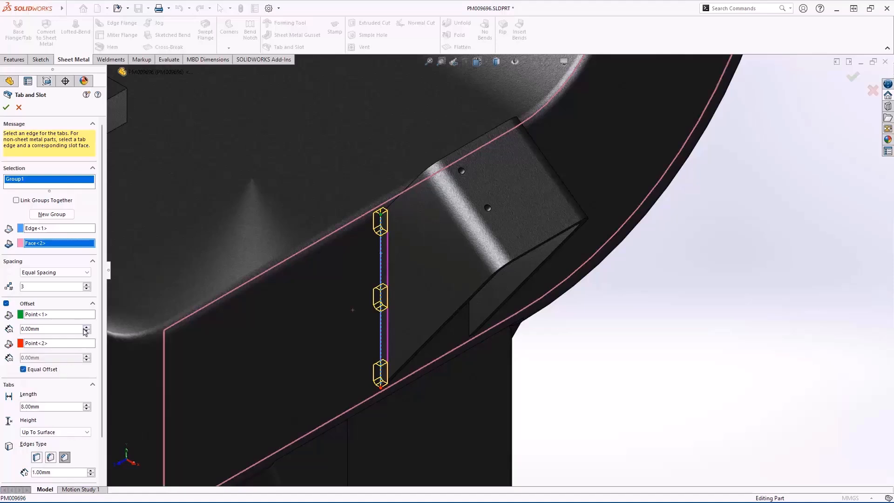
{"action": "type", "text": "10.00mm"}
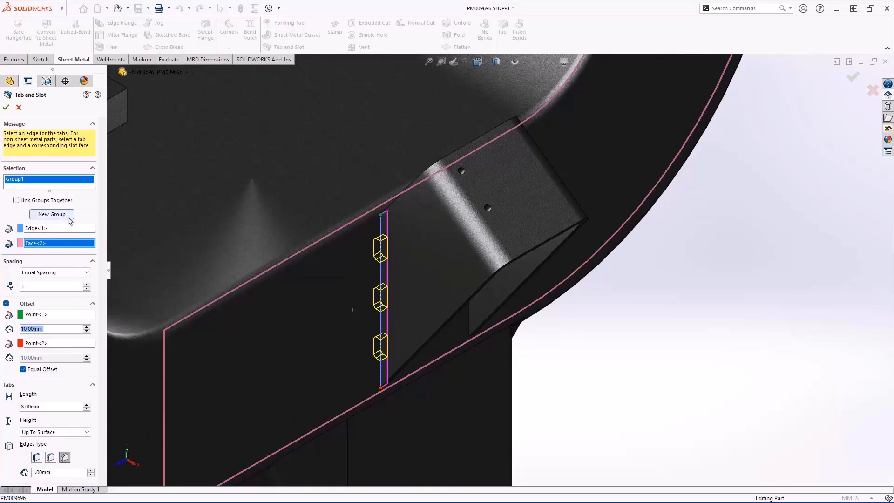
Add a second center-aligned tab set with 7 mm spacing, skip one instance, and confirm.
{"action": "left_click", "coordinate": [52, 214]}
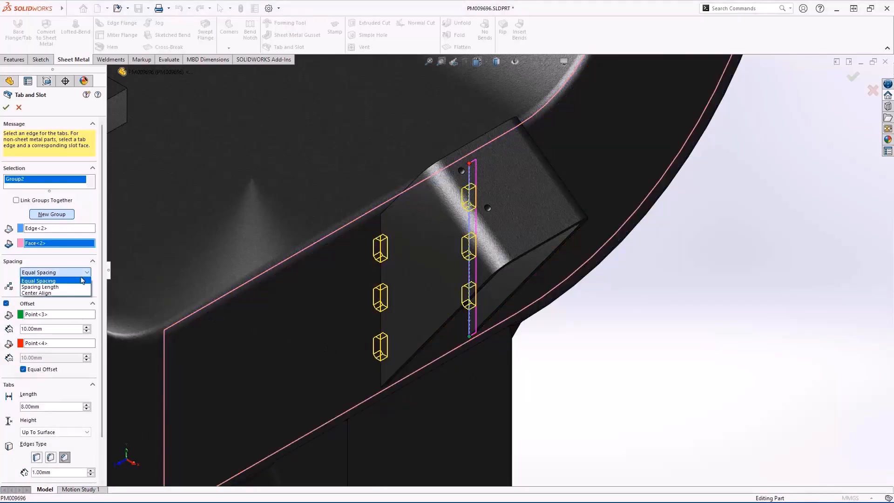
{"action": "mouse_move", "coordinate": [36, 293]}
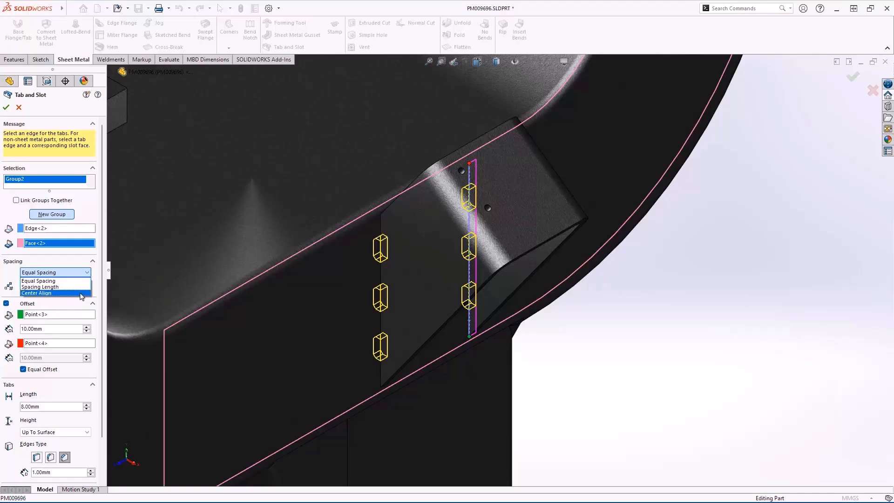
{"action": "left_click", "coordinate": [35, 293]}
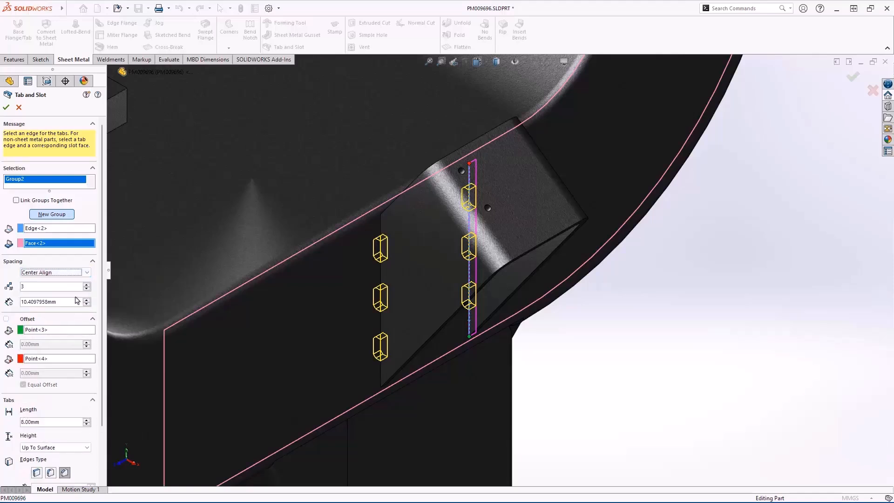
{"action": "type", "text": "7.00mm"}
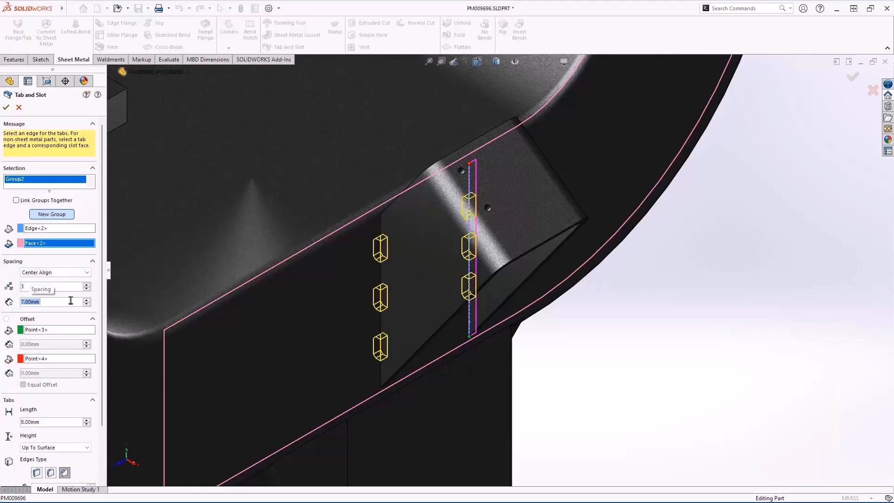
{"action": "left_click", "coordinate": [6, 318]}
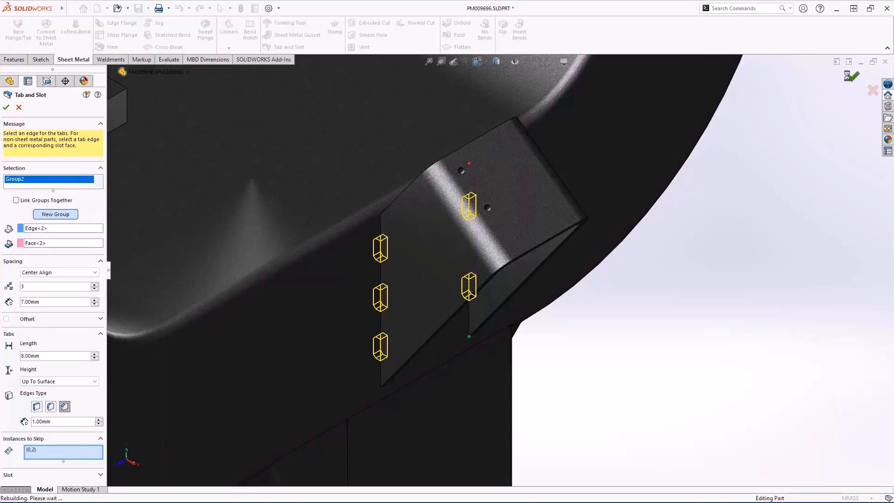
{"action": "left_click", "coordinate": [7, 108]}
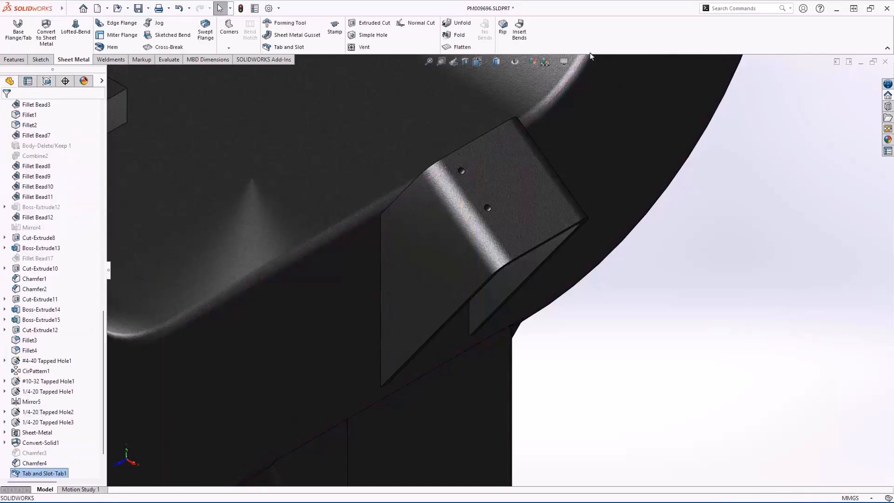
Create edge flanges on both chute edges with individual lengths, 2 mm radius and edited profile.
{"action": "left_click", "coordinate": [460, 47]}
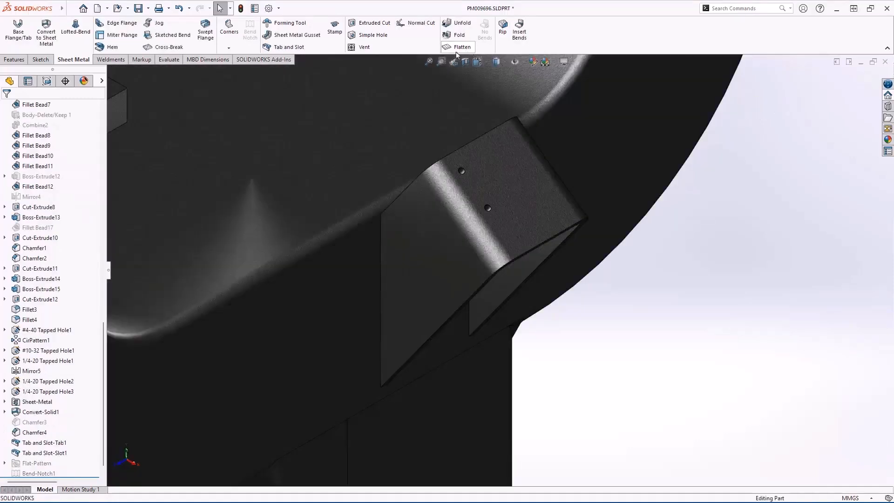
{"action": "left_click", "coordinate": [102, 22]}
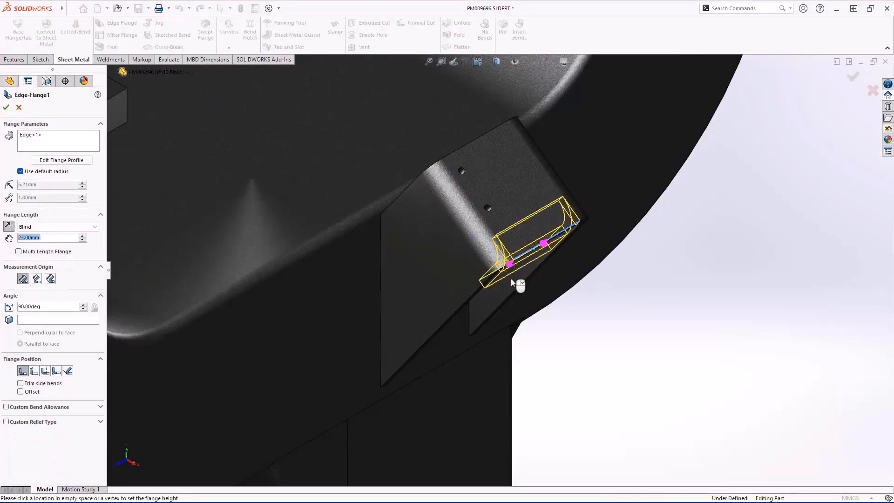
{"action": "left_click_drag", "start_coordinate": [511, 284], "coordinate": [431, 346]}
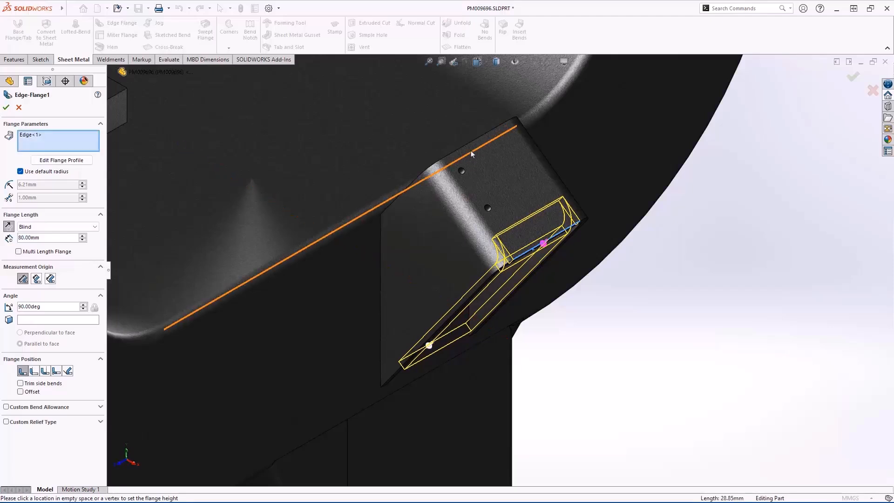
{"action": "left_click", "coordinate": [470, 154]}
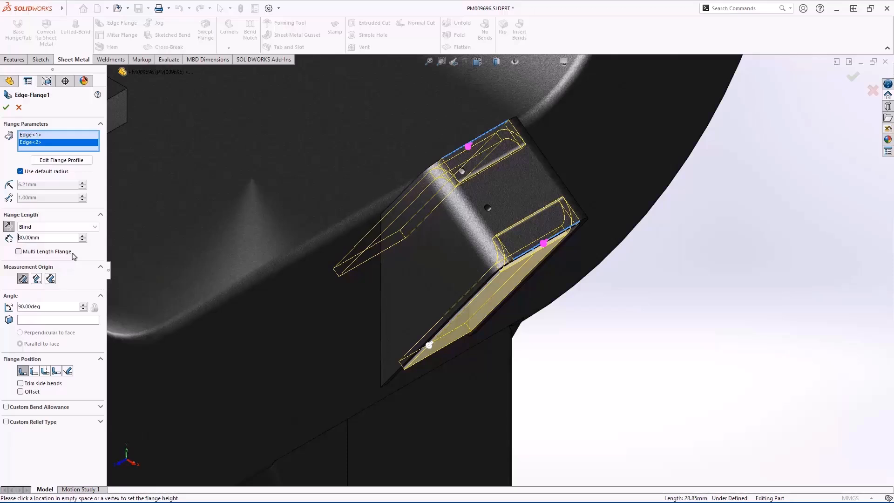
{"action": "left_click", "coordinate": [20, 252]}
{"action": "type", "text": "30"}
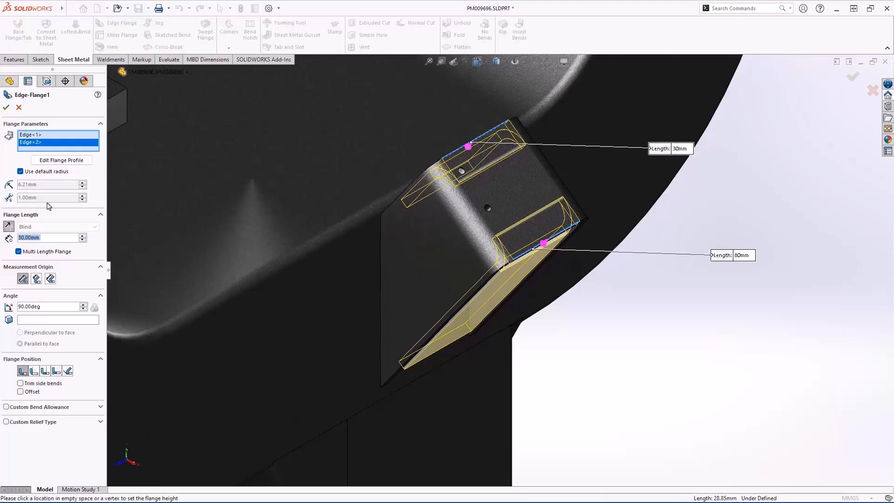
{"action": "left_click", "coordinate": [20, 171]}
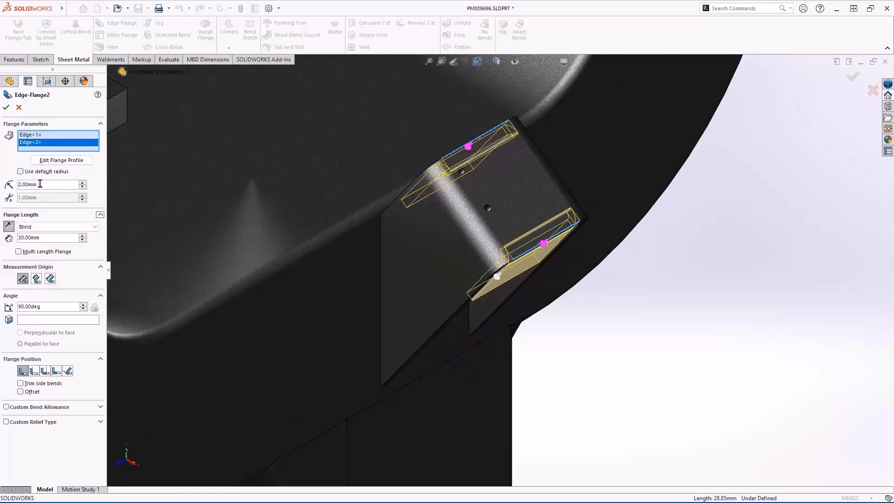
{"action": "left_click", "coordinate": [61, 160]}
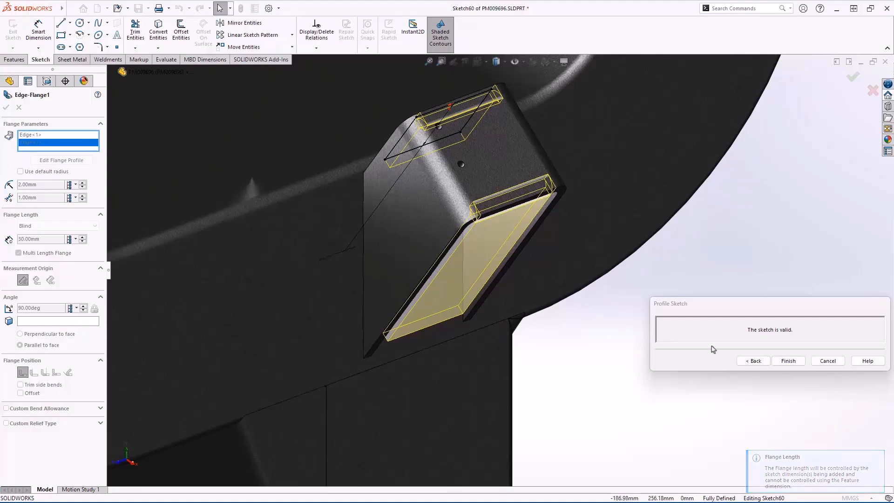
{"action": "left_click", "coordinate": [788, 360]}
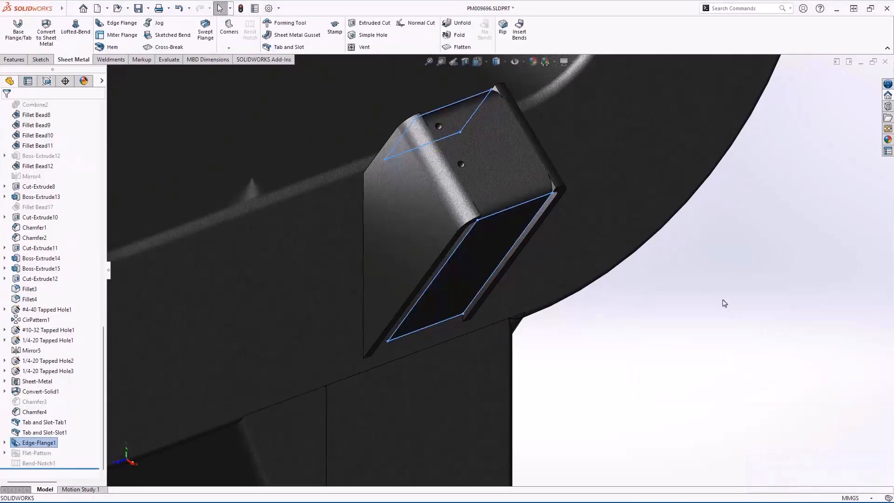
Reorient to the top plate corner, select the Chamfer4 joint edge, and show weldment tools.
{"action": "key", "text": "space"}
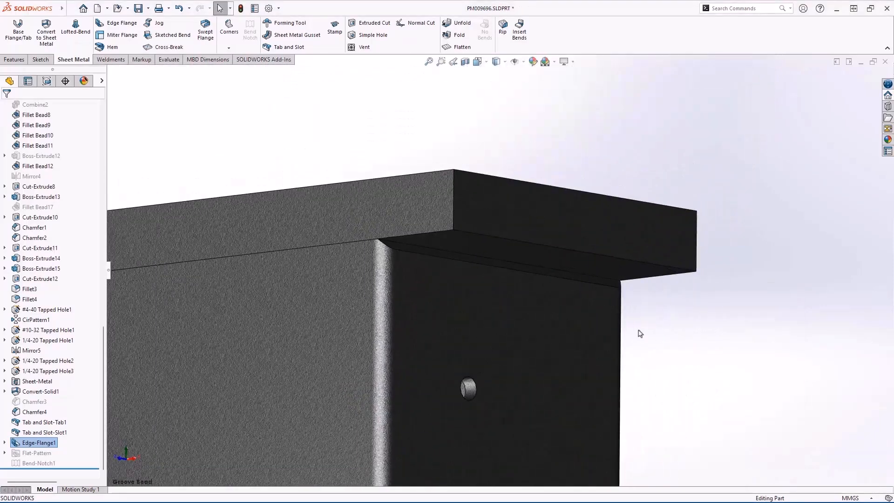
{"action": "left_click", "coordinate": [35, 411]}
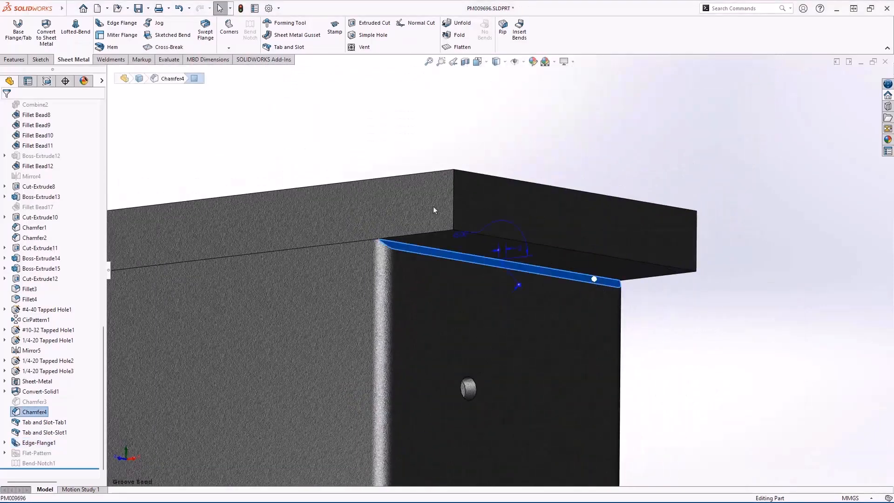
{"action": "left_click", "coordinate": [110, 59]}
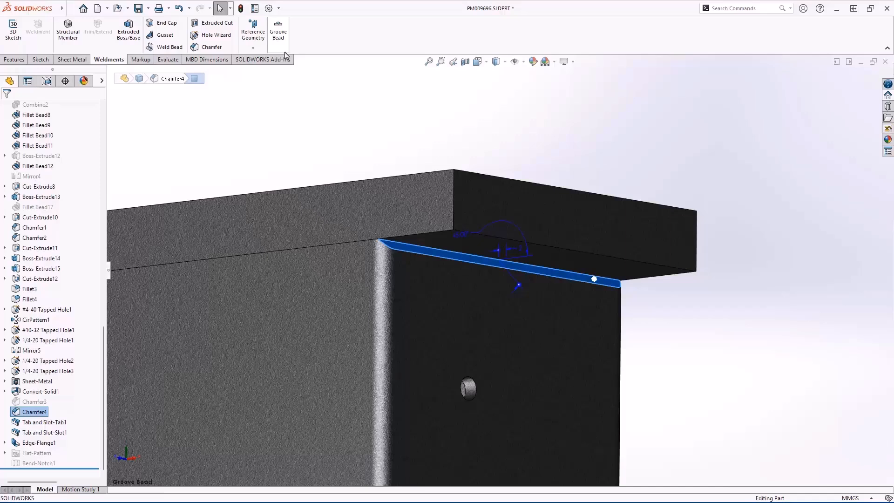
Create Groove Bead1 with a flat, chipped weld symbol, 2 root opening and 90° angle.
{"action": "left_click", "coordinate": [278, 25]}
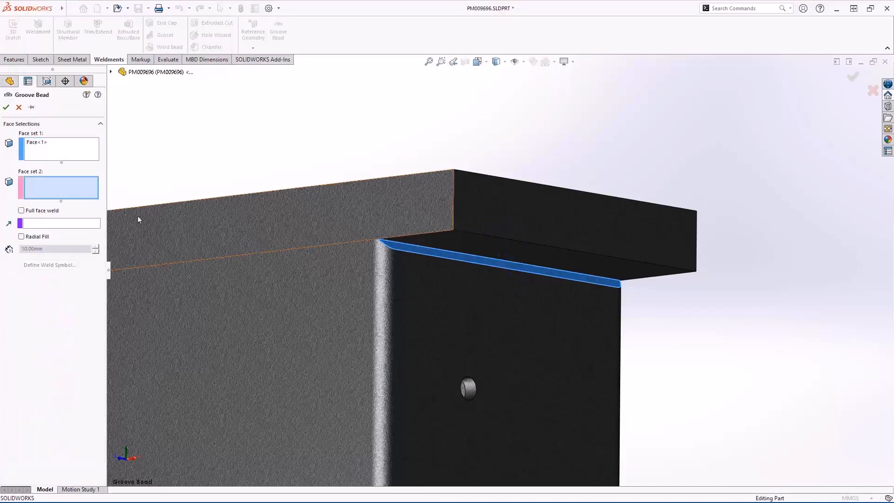
{"action": "left_click", "coordinate": [465, 256]}
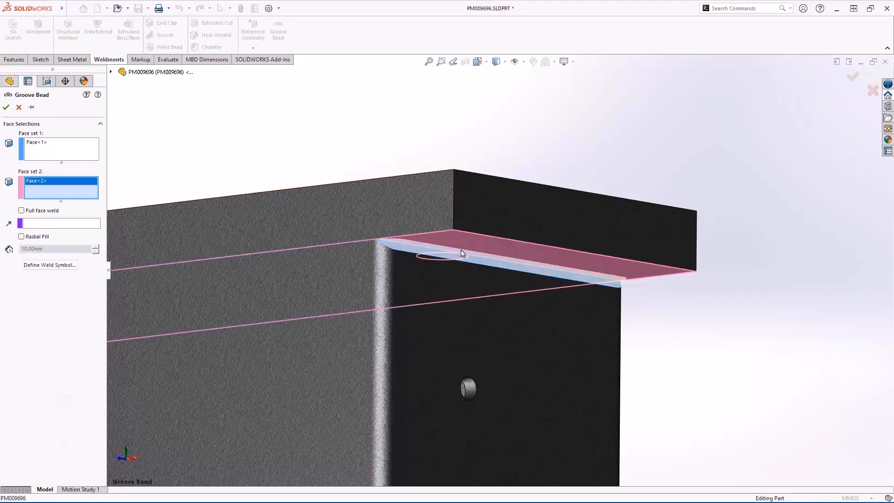
{"action": "left_click", "coordinate": [49, 265]}
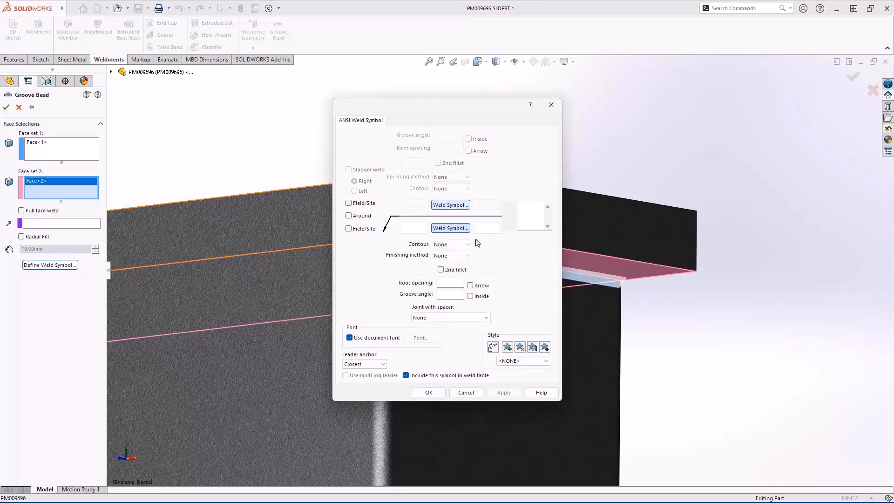
{"action": "left_click", "coordinate": [463, 255]}
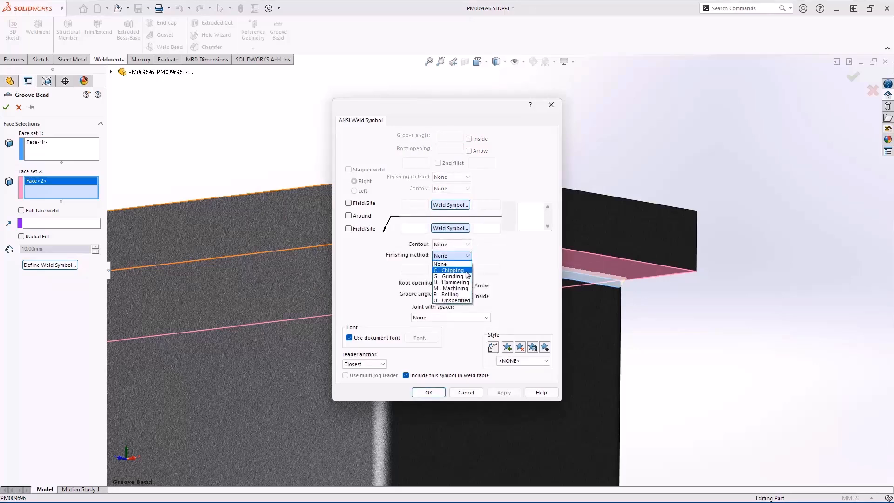
{"action": "left_click", "coordinate": [448, 270]}
{"action": "type", "text": "90"}
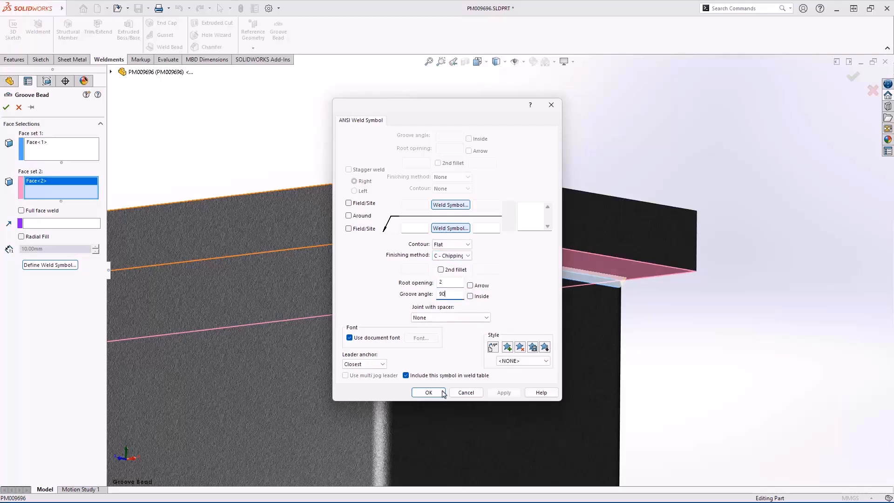
{"action": "left_click", "coordinate": [429, 393]}
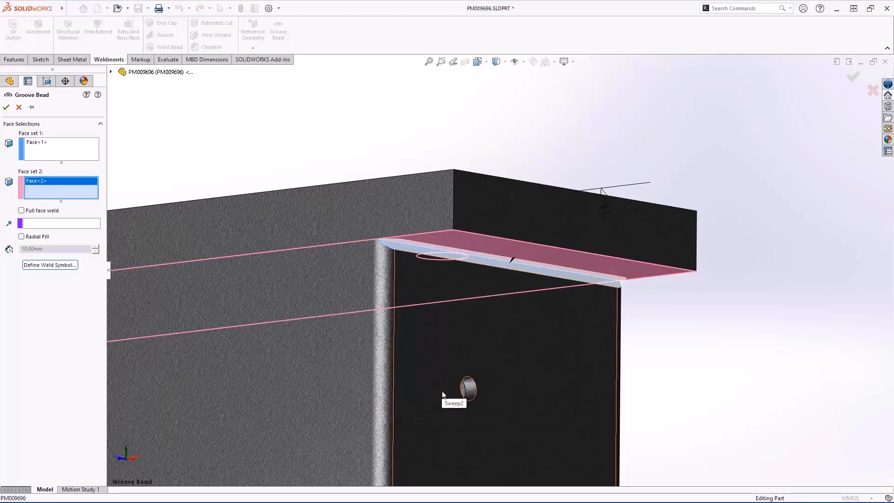
{"action": "left_click", "coordinate": [6, 108]}
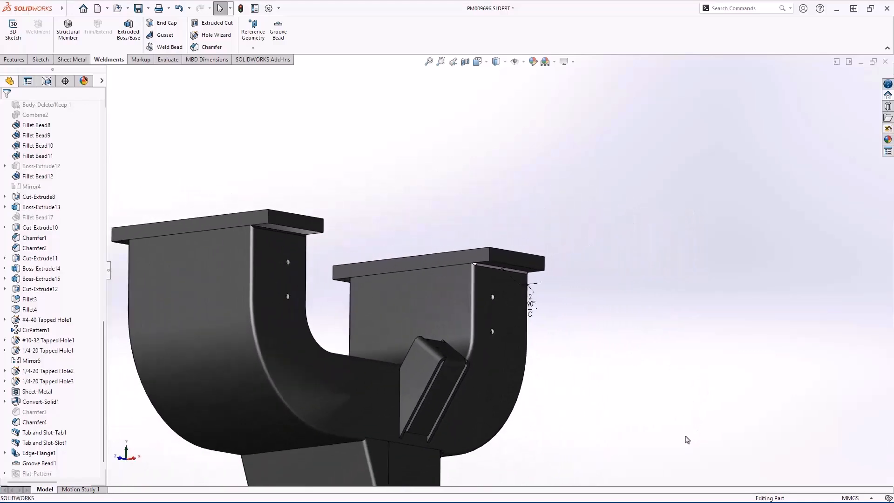
Mirror Groove Bead1 about Plane1, with the Right plane as the second mirror plane.
{"action": "right_click", "coordinate": [620, 280]}
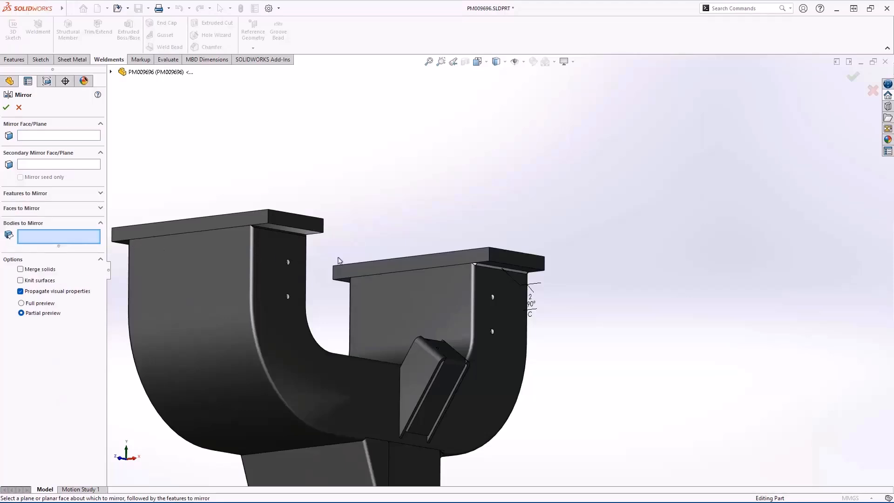
{"action": "left_click", "coordinate": [499, 280]}
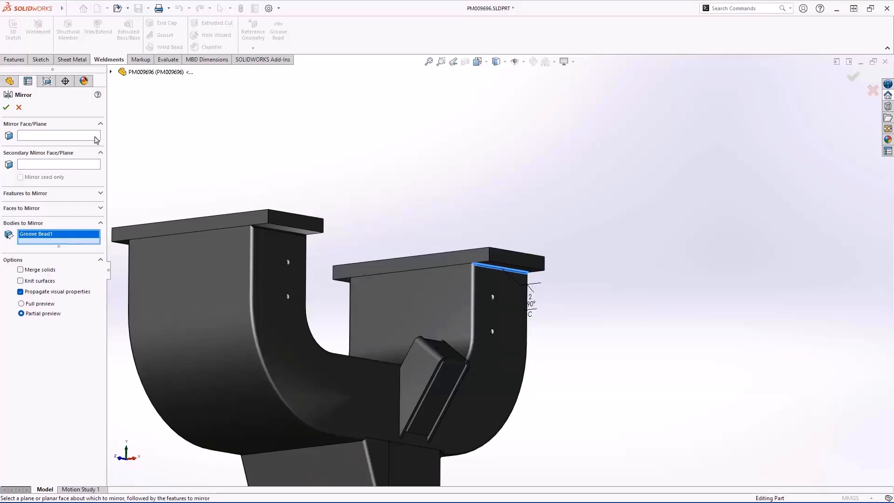
{"action": "left_click", "coordinate": [58, 136]}
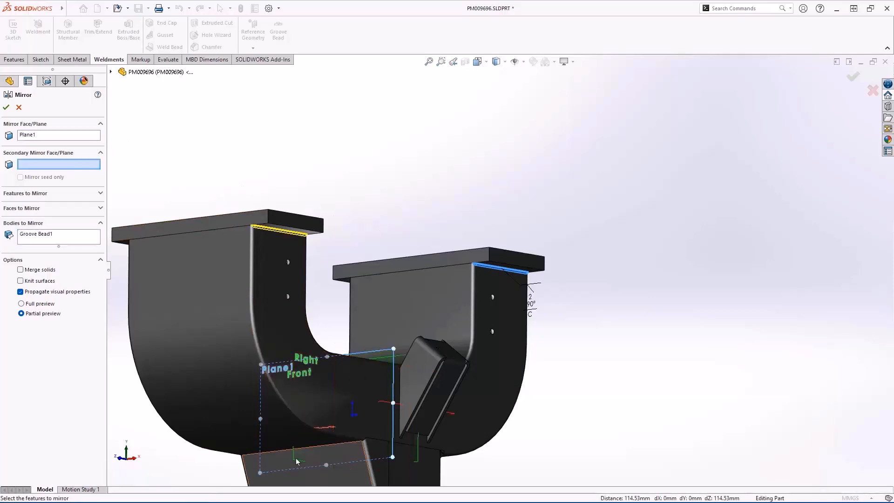
{"action": "left_click", "coordinate": [305, 357]}
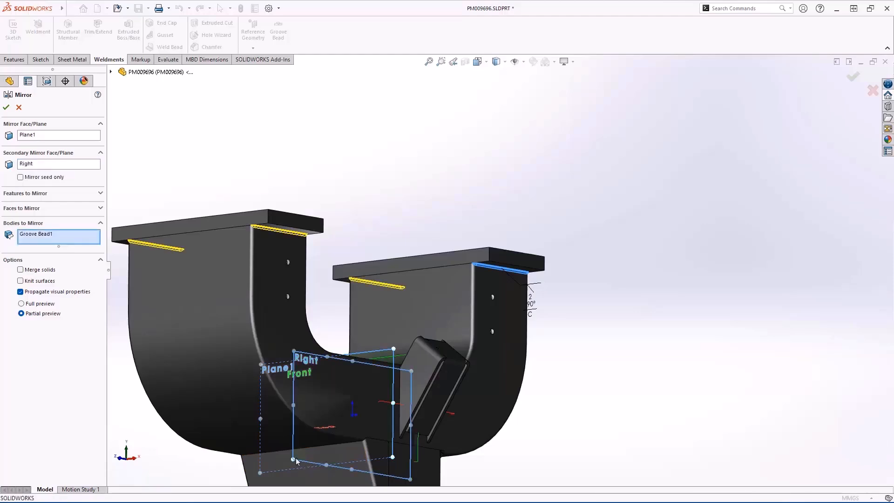